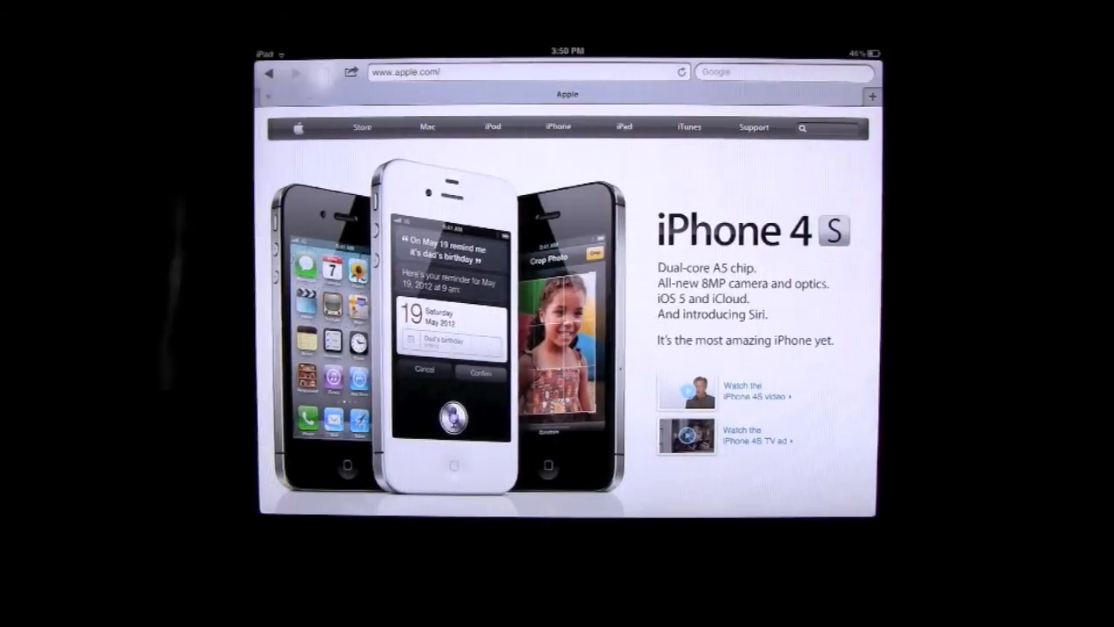
Load the iPad User Guide at help.apple.com/ipad/5/interface/ in place of the Apple homepage.
click(327, 71)
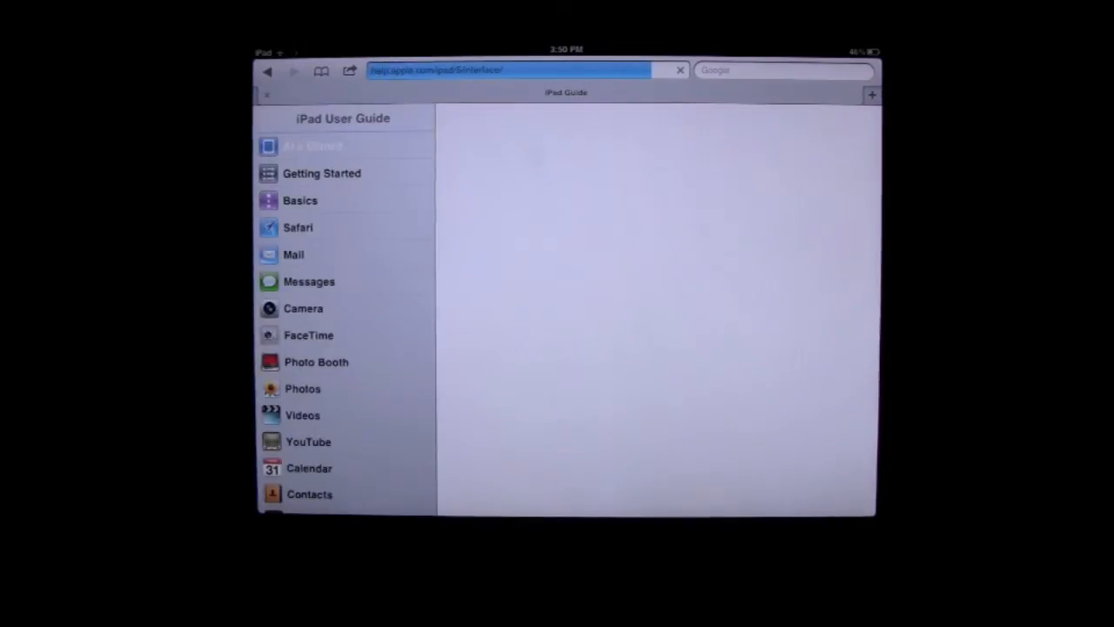
Show the At a Glance chapter and activate the guide's search field for a query.
click(331, 146)
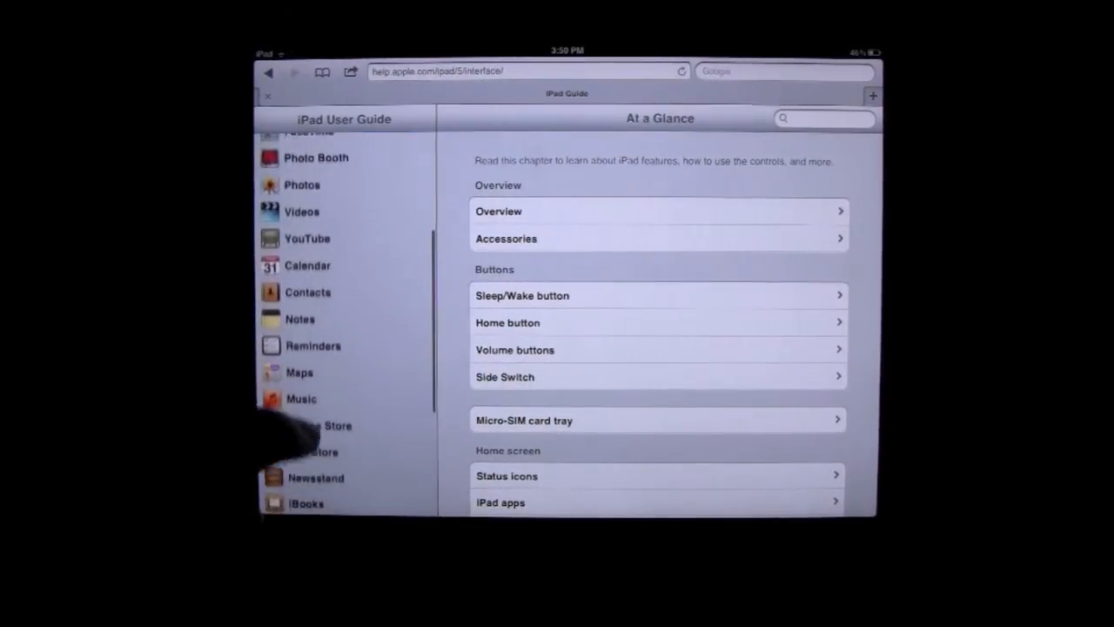
scroll(down, 3)
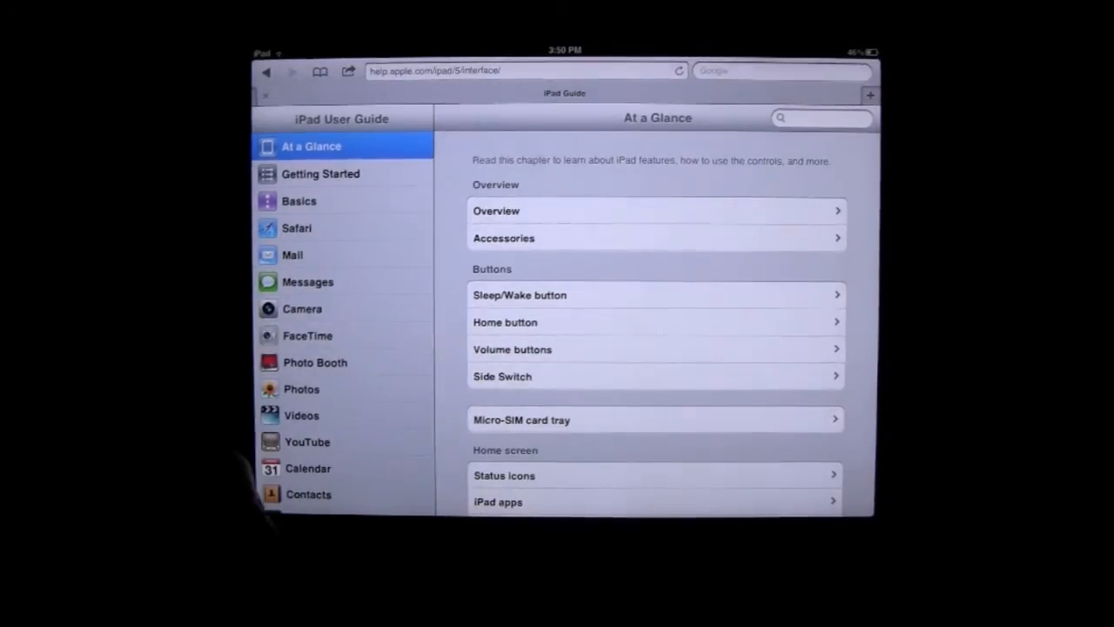
click(822, 118)
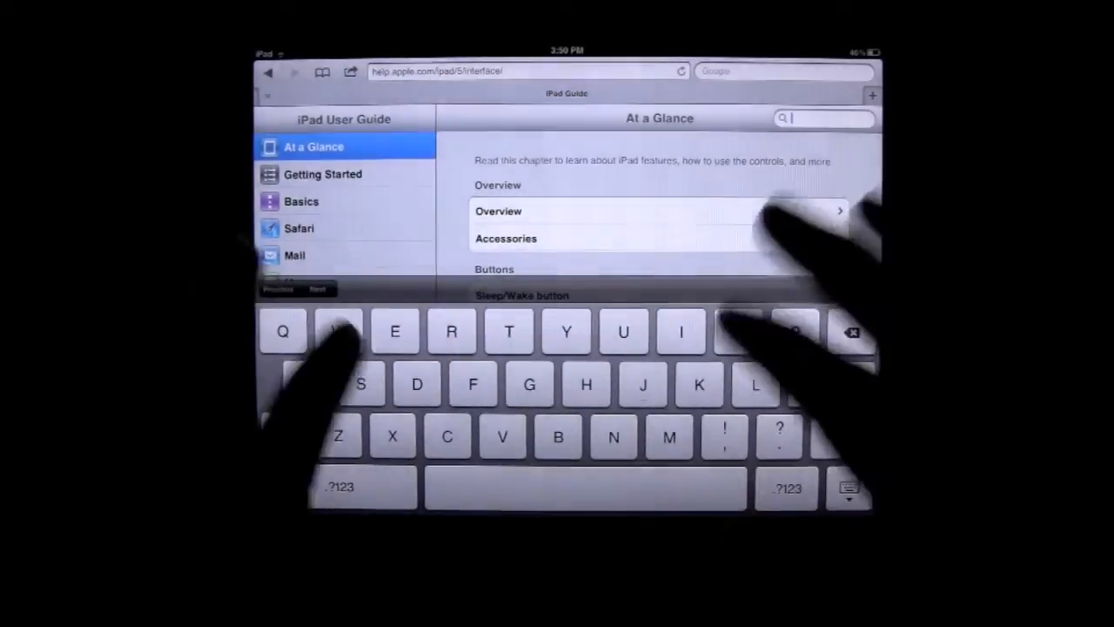